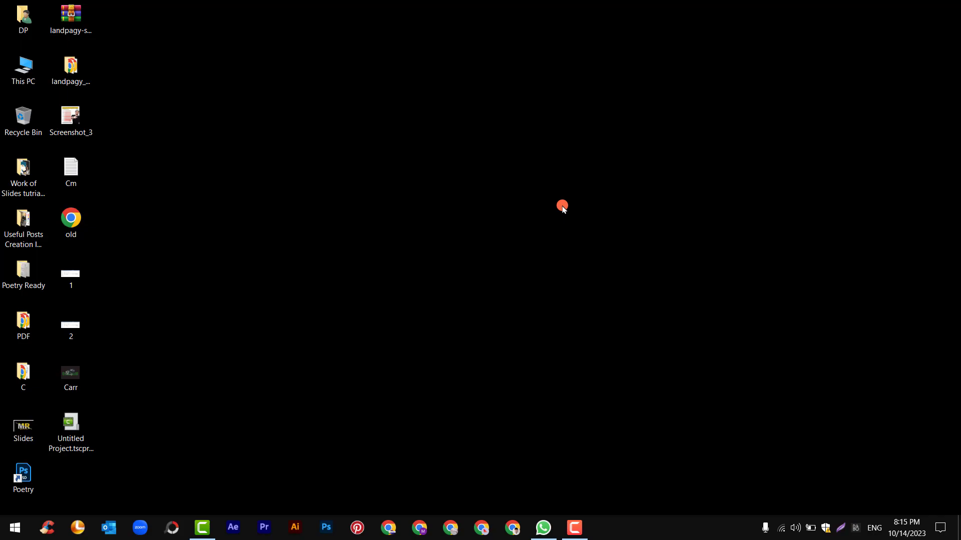
# - Bring up the Run dialog with Win+R
pyautogui.press('Win+r')
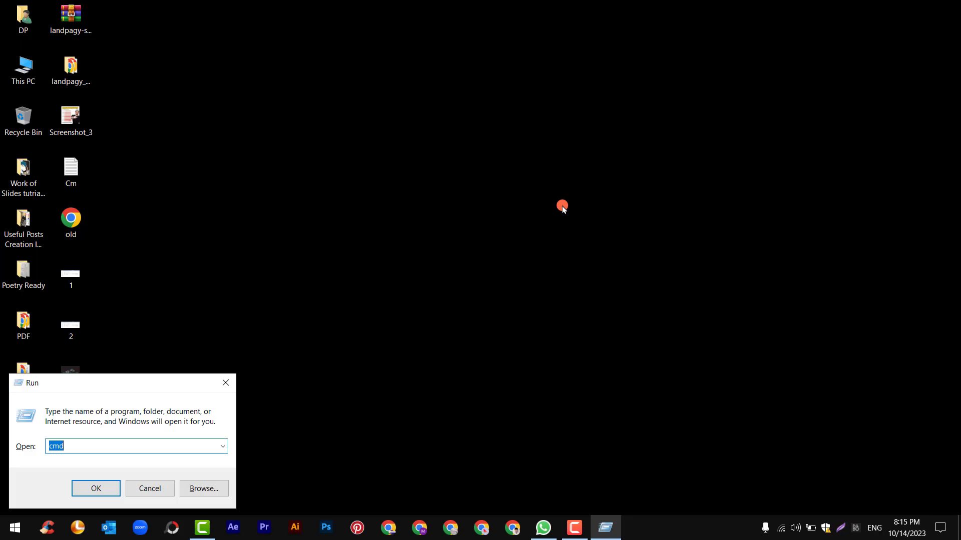
# - Run 'temp' to open the Windows Temp folder in File Explorer
pyautogui.write('tem')
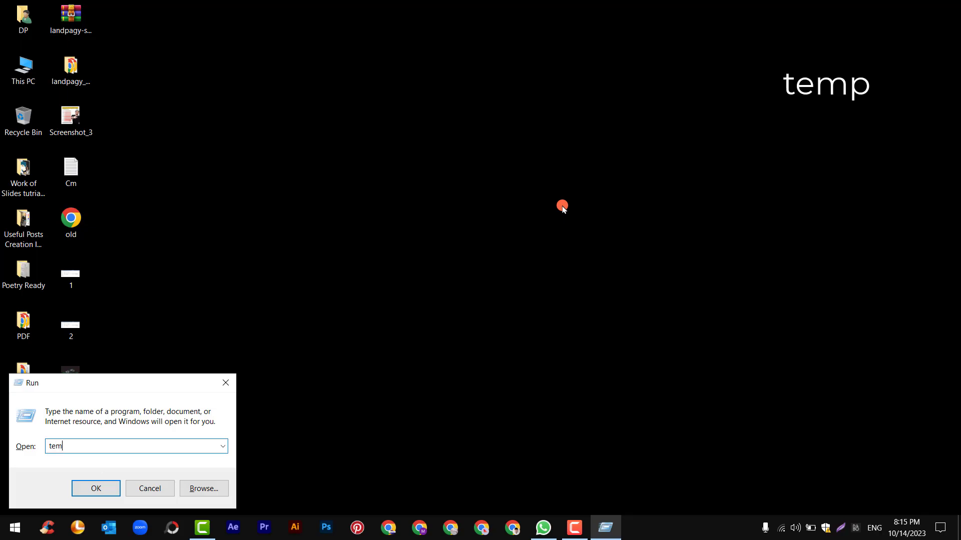
pyautogui.write('p')
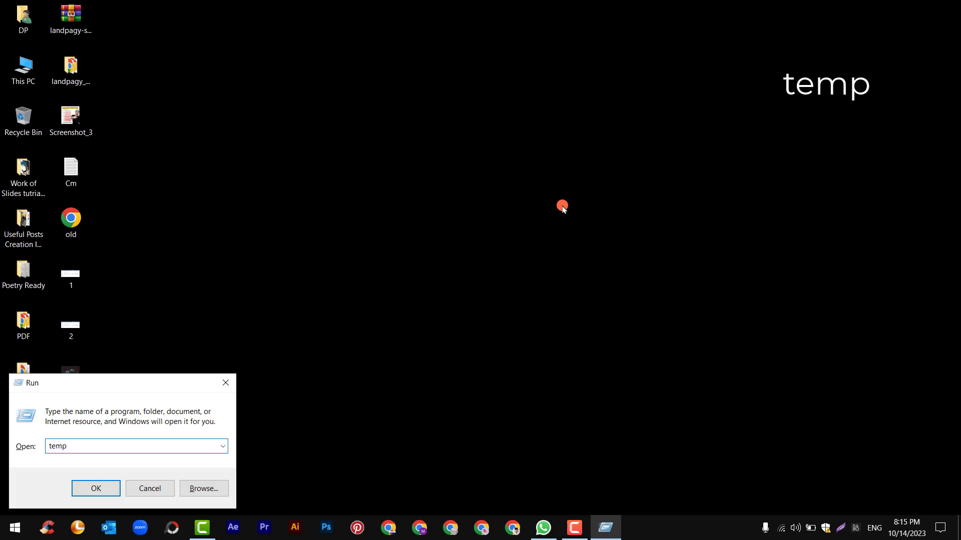
pyautogui.click(95, 488)
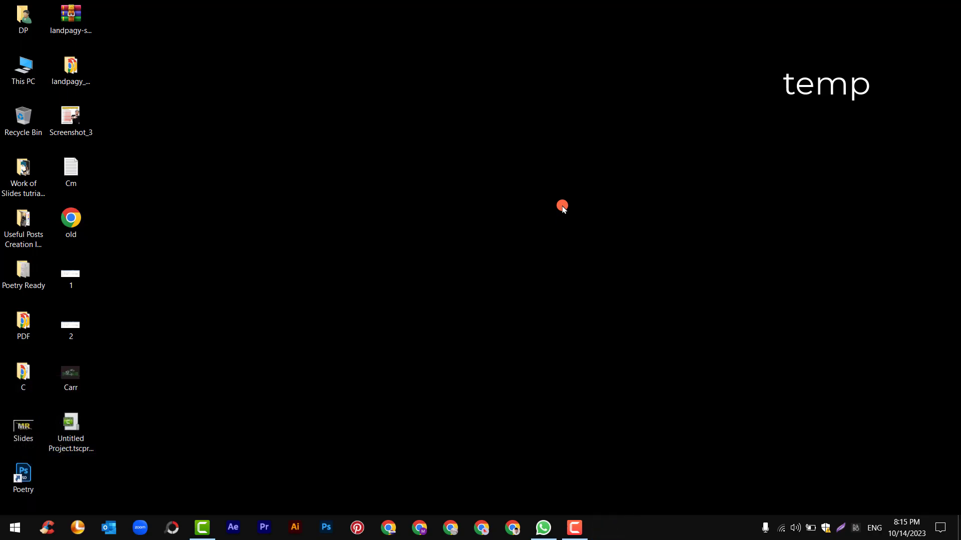
pyautogui.click(604, 528)
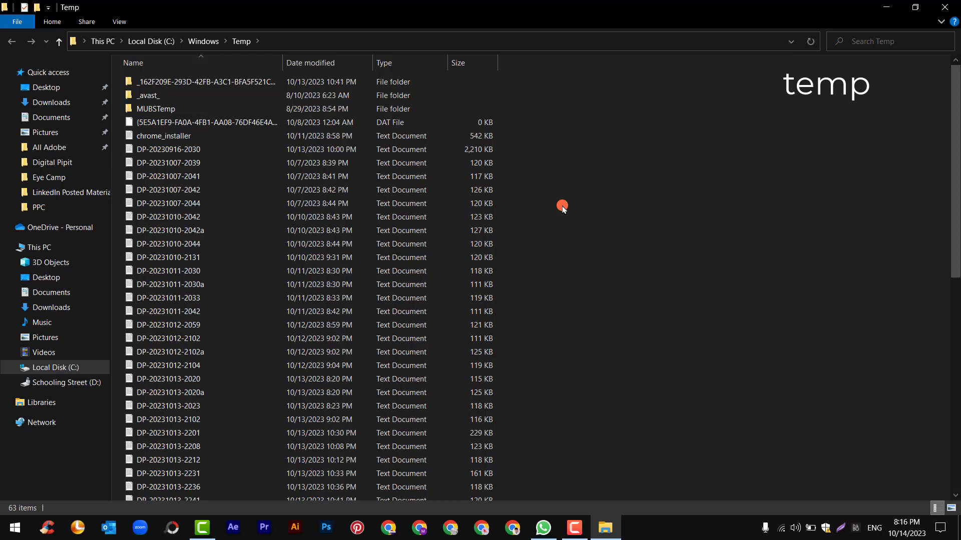
# - Delete everything in the Windows Temp folder, skipping all in-use files
pyautogui.press('ctrl+a')
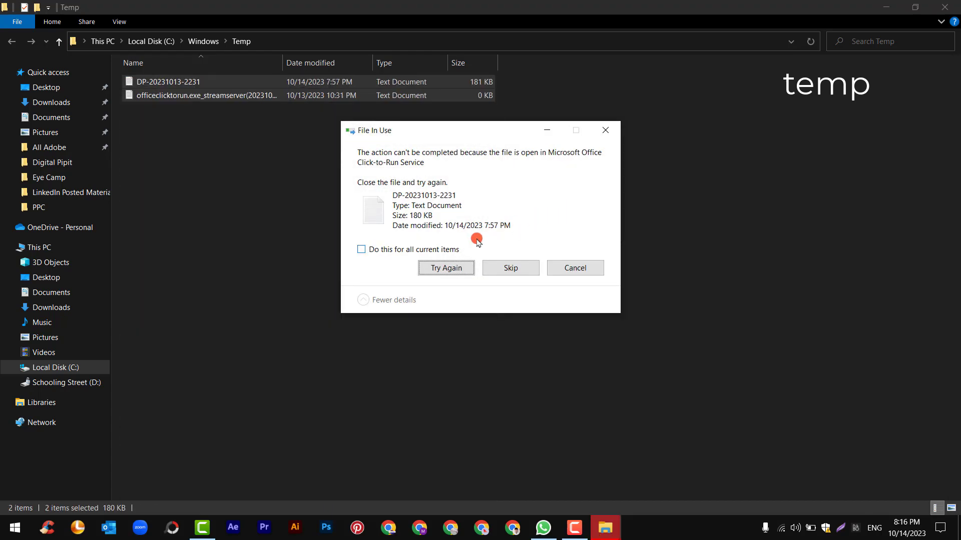
pyautogui.click(361, 249)
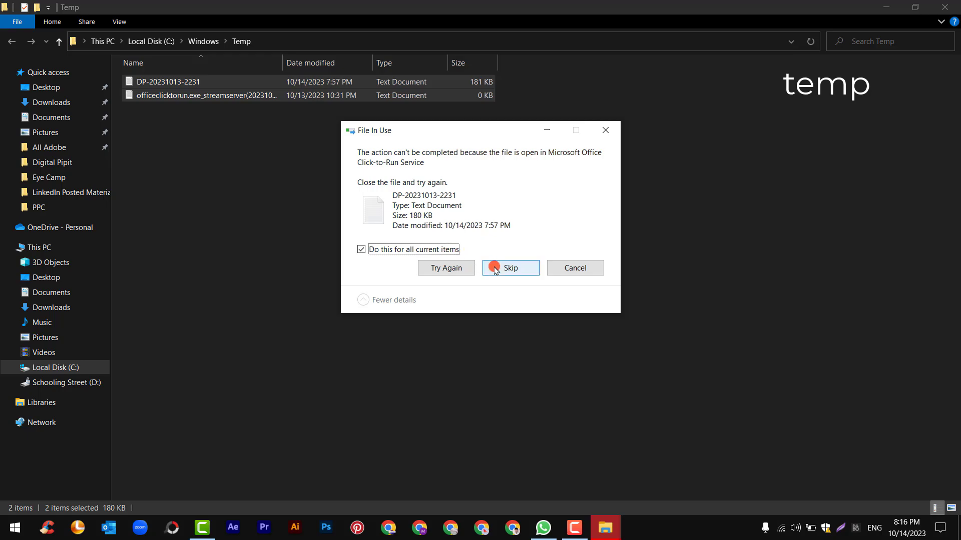
pyautogui.click(511, 268)
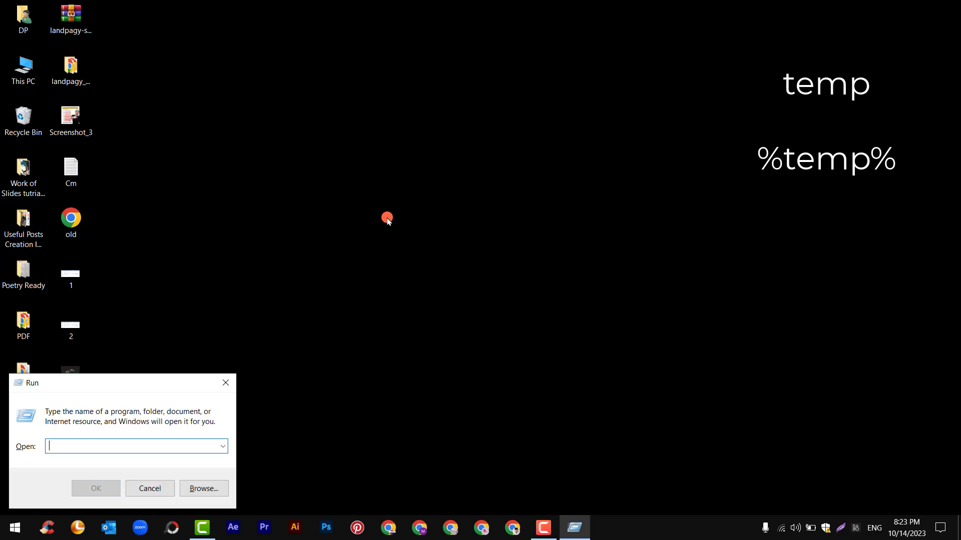
# - Run '%temp%' to open the user's local Temp folder
pyautogui.write('%t')
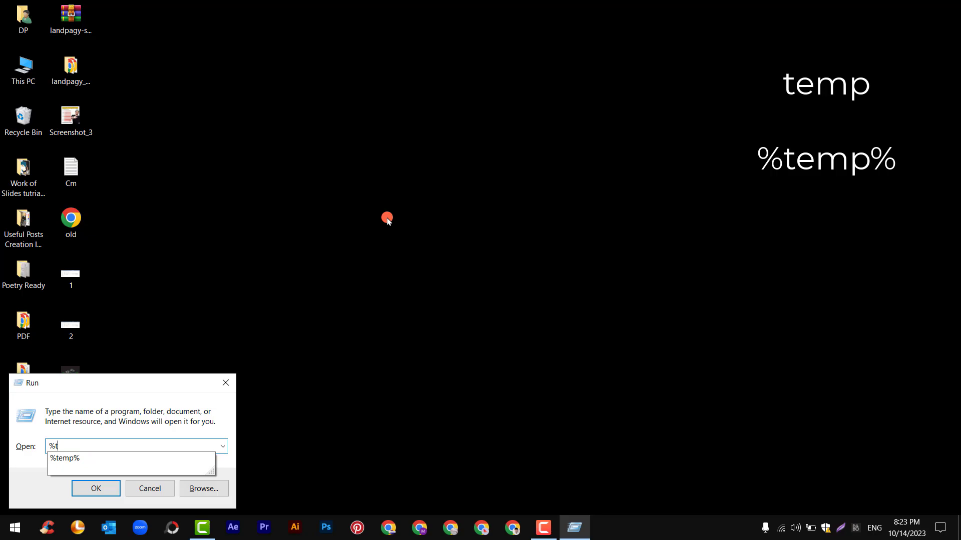
pyautogui.write('em')
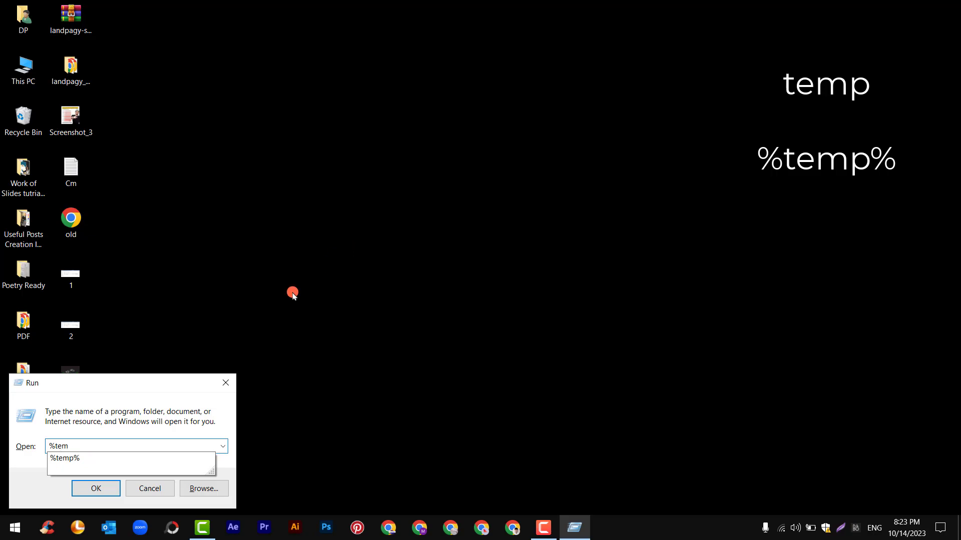
pyautogui.click(66, 458)
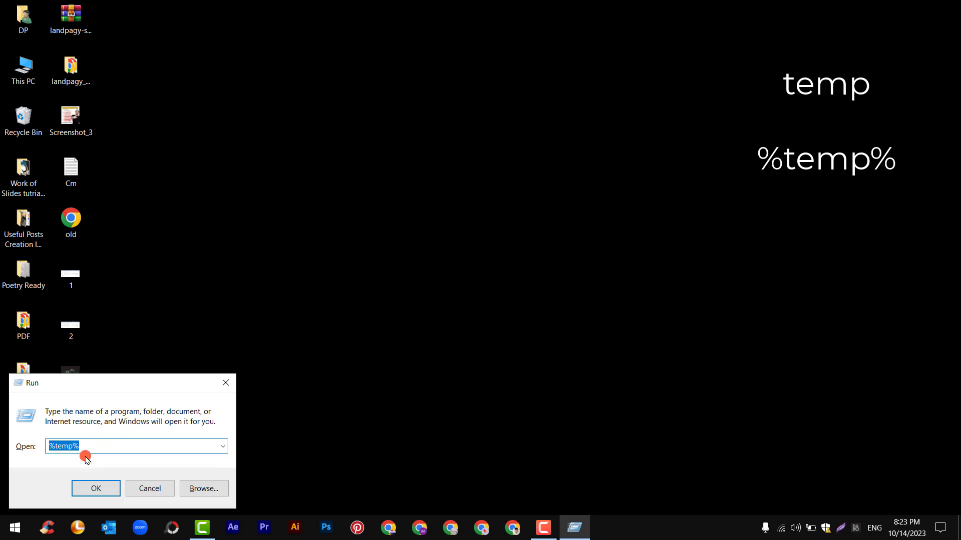
pyautogui.click(95, 488)
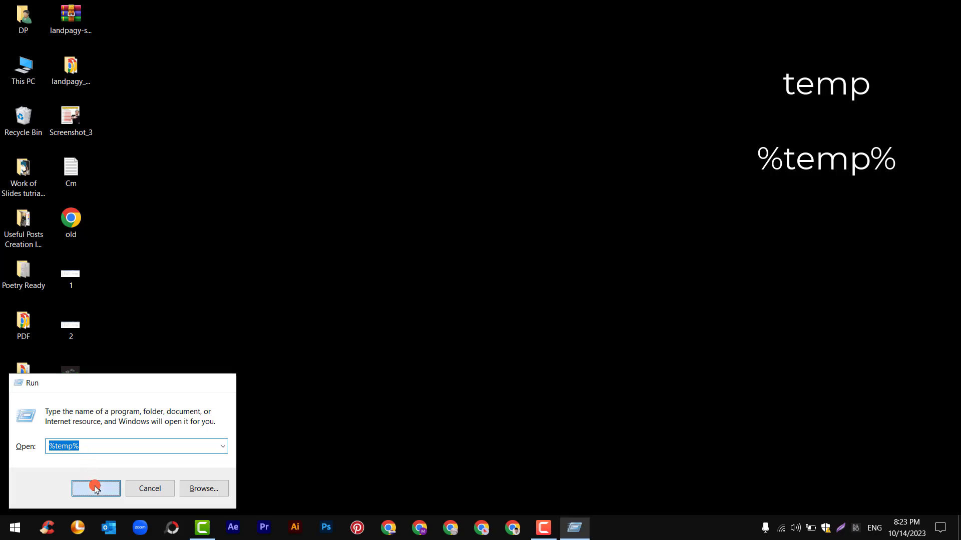
pyautogui.click(94, 488)
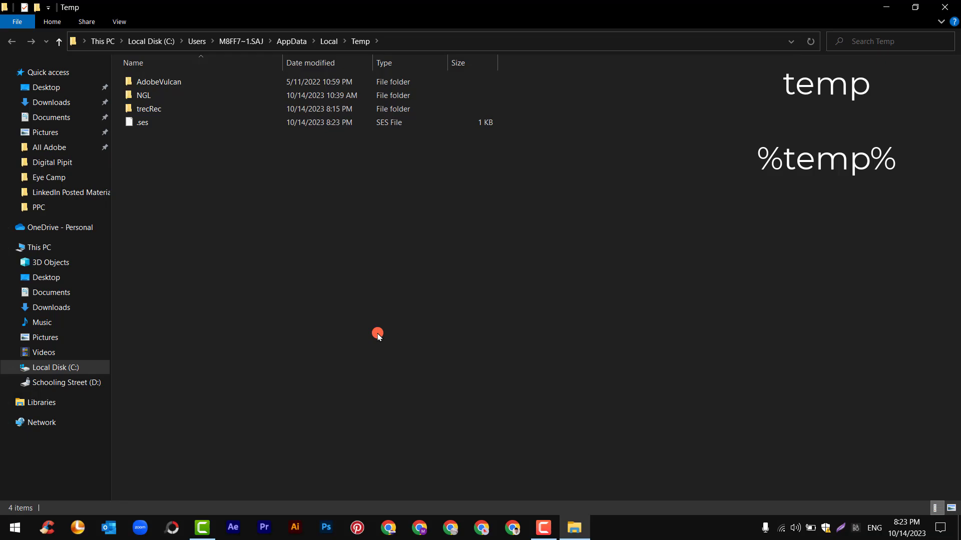
# - Delete all items in the local Temp folder, skipping in-use ones
pyautogui.press('ctrl+a')
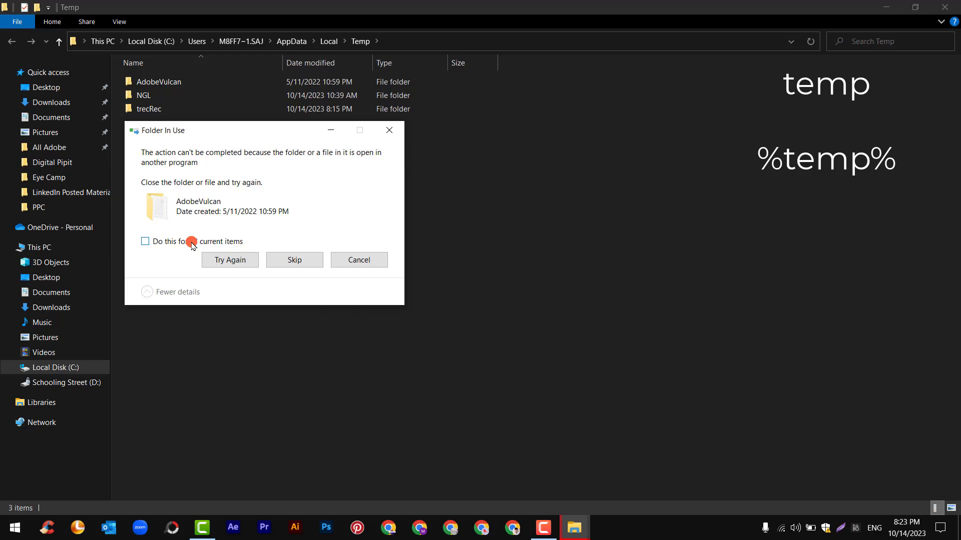
pyautogui.click(144, 241)
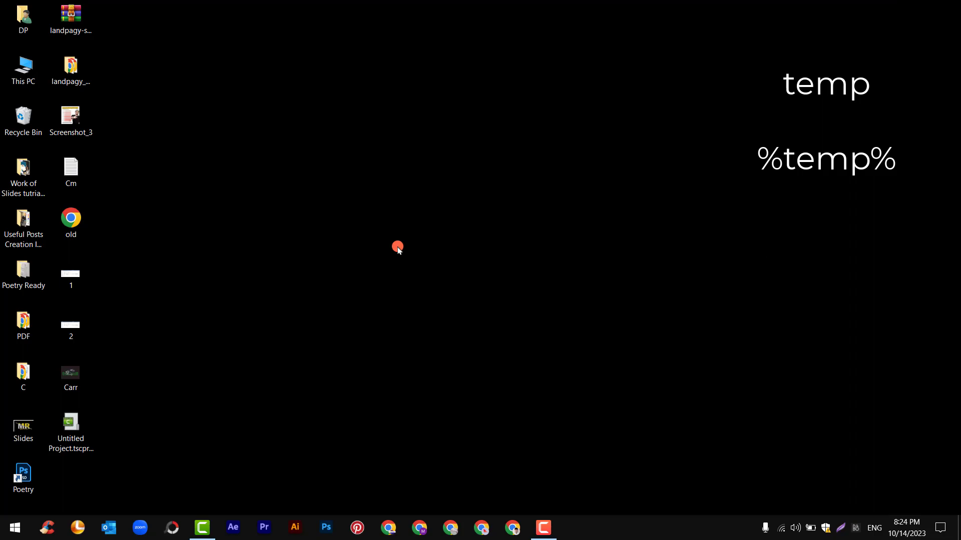
# - Run 'prefetch' to open the Windows Prefetch folder
pyautogui.press('Win+r')
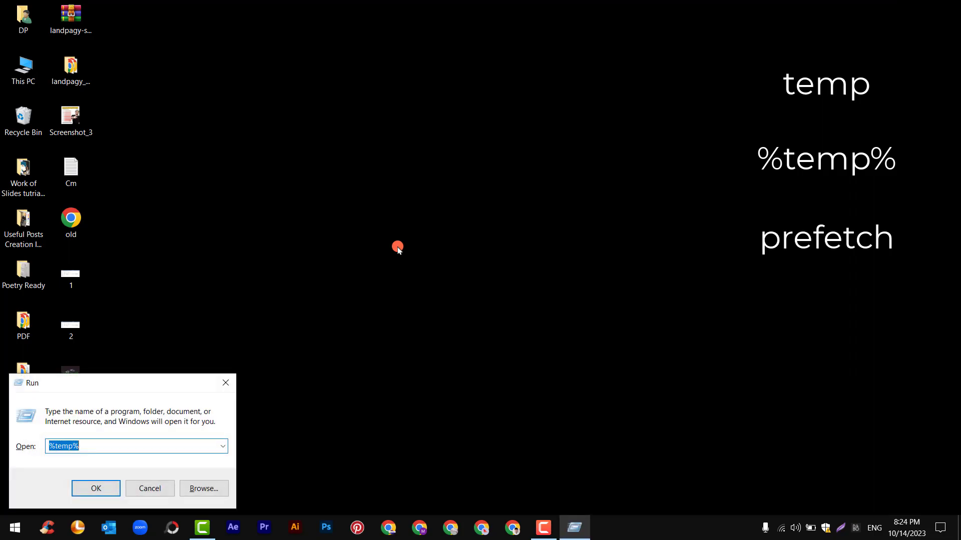
pyautogui.write('prefetch')
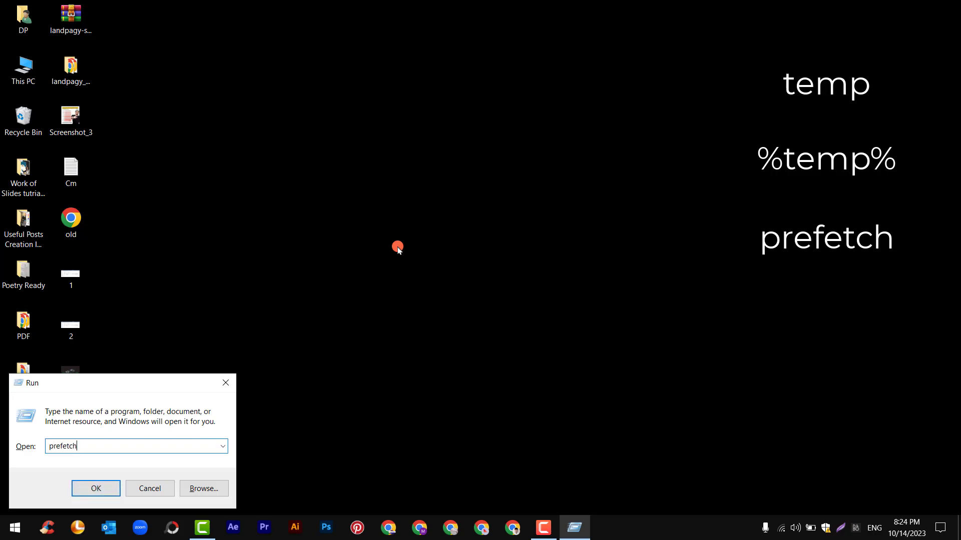
pyautogui.click(95, 489)
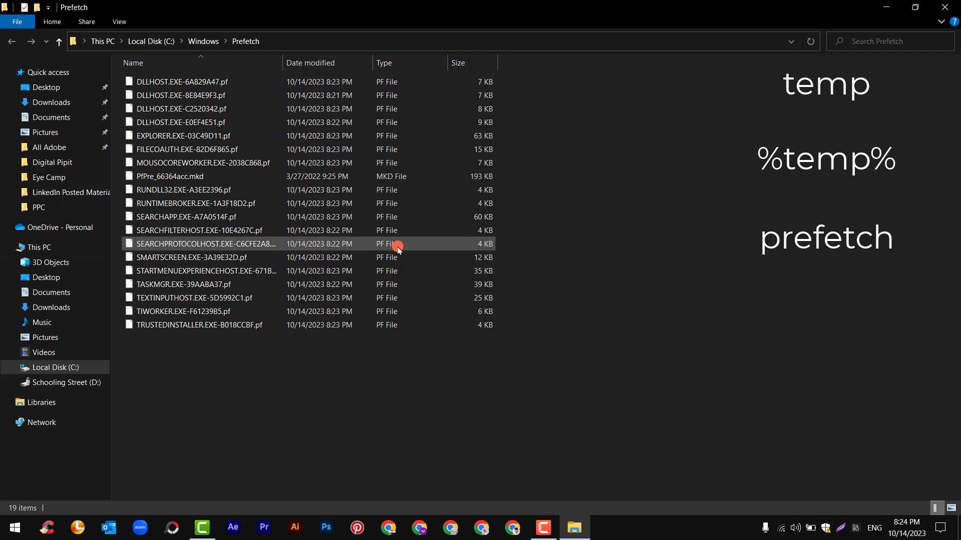
# - Delete all Prefetch files, skipping the in-use PfPre_66364acc.mkd file
pyautogui.press('ctrl+a')
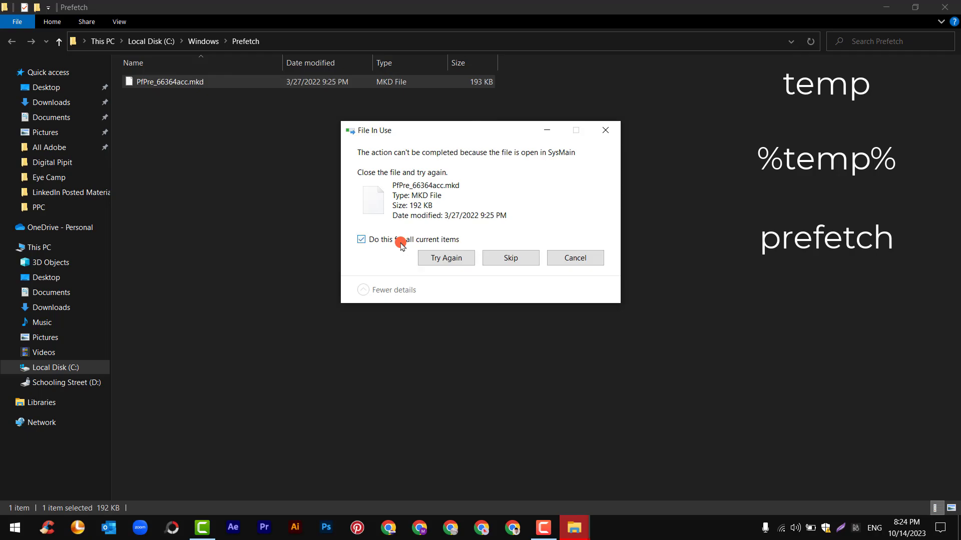
pyautogui.click(511, 259)
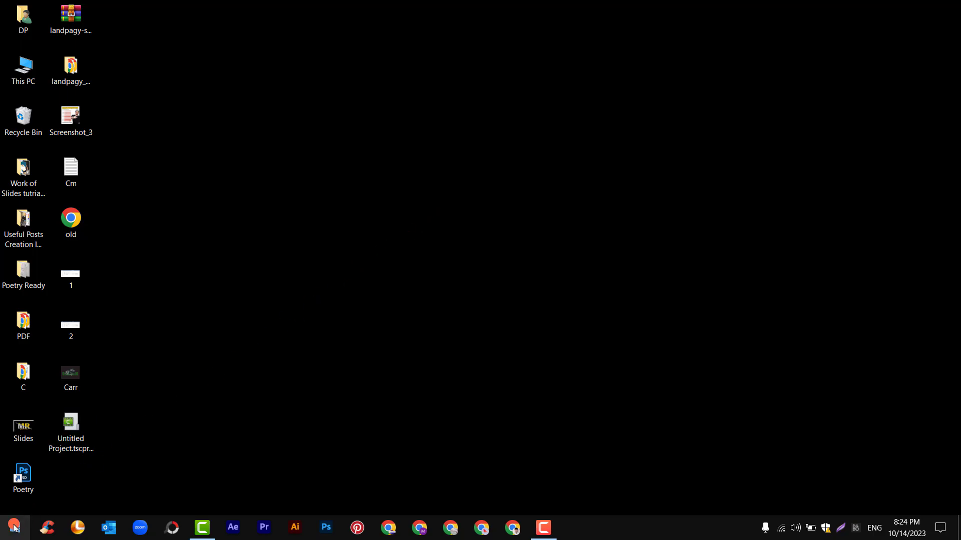
# - Launch Command Prompt as administrator from a Start search for 'command'
pyautogui.write('command')
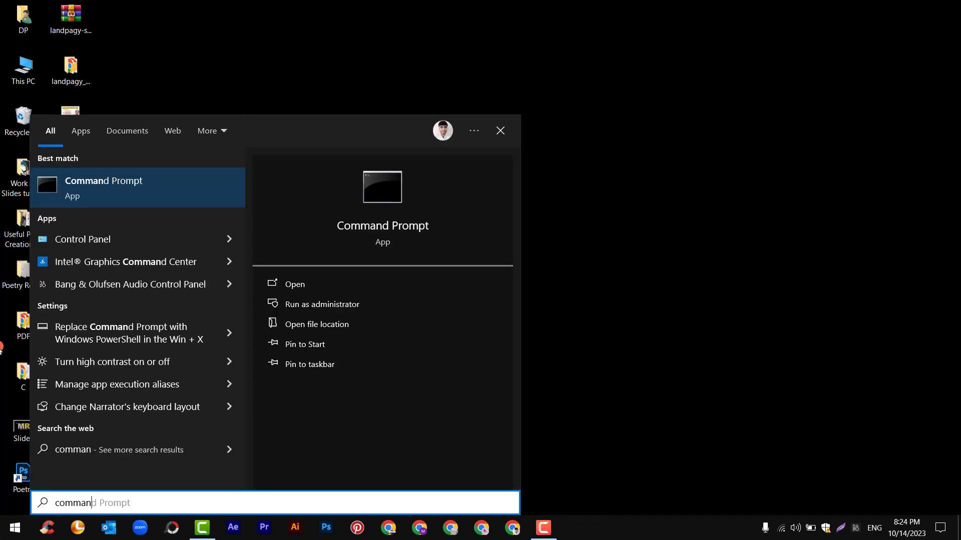
pyautogui.rightClick(116, 196)
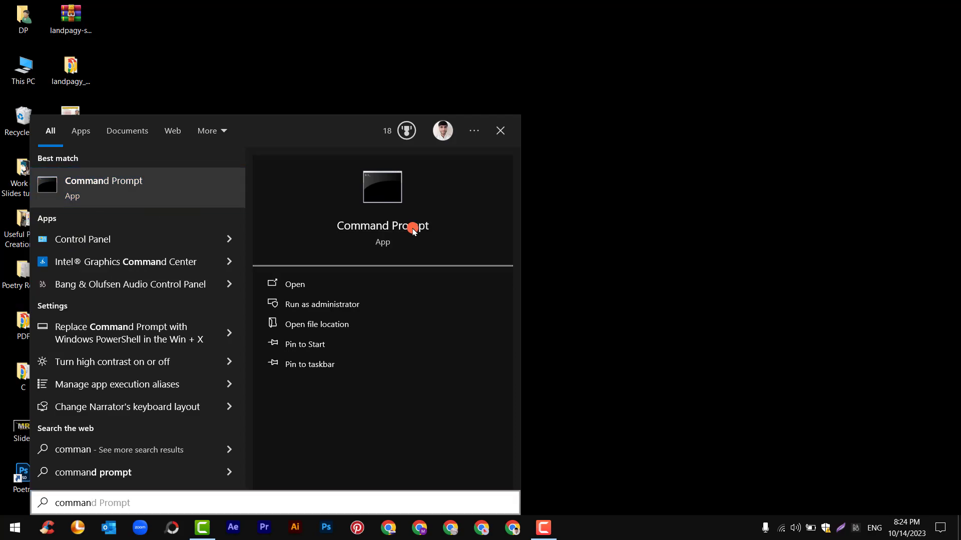
pyautogui.click(322, 304)
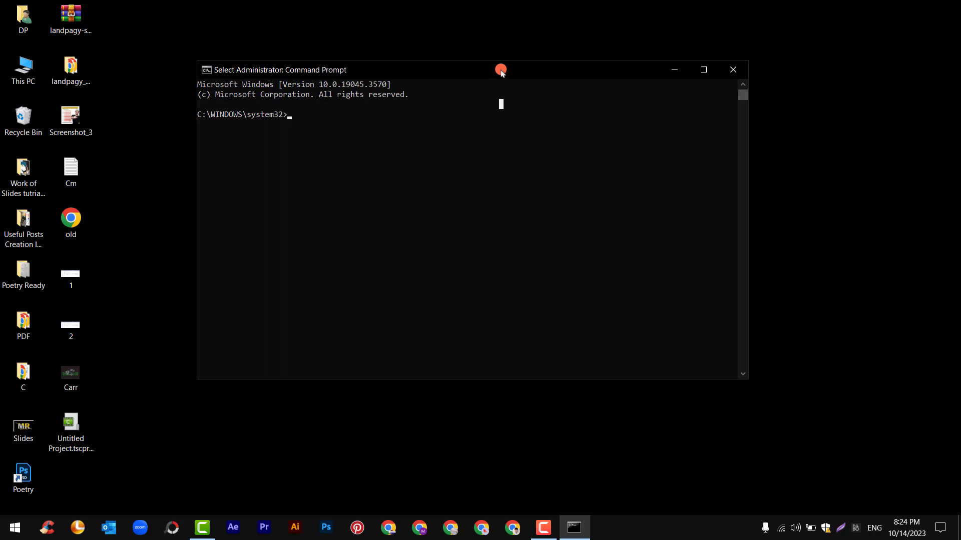
# - Run del /q/f/s C:\Windows\SoftwareDistribution\Download\*.* and close the console
pyautogui.write('del /q/f/s C:\\Windows\\SoftwareDistribution\\Download\\*.*')
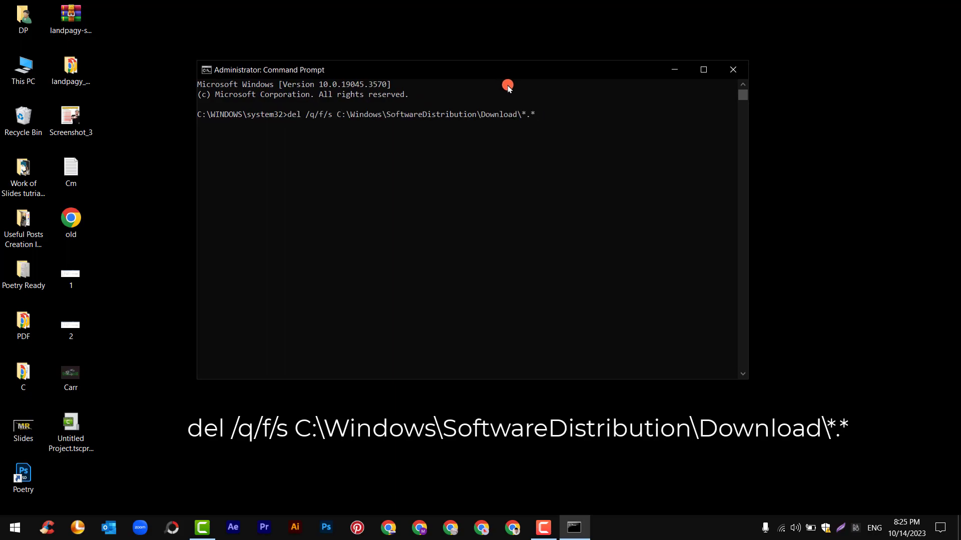
pyautogui.moveTo(409, 197)
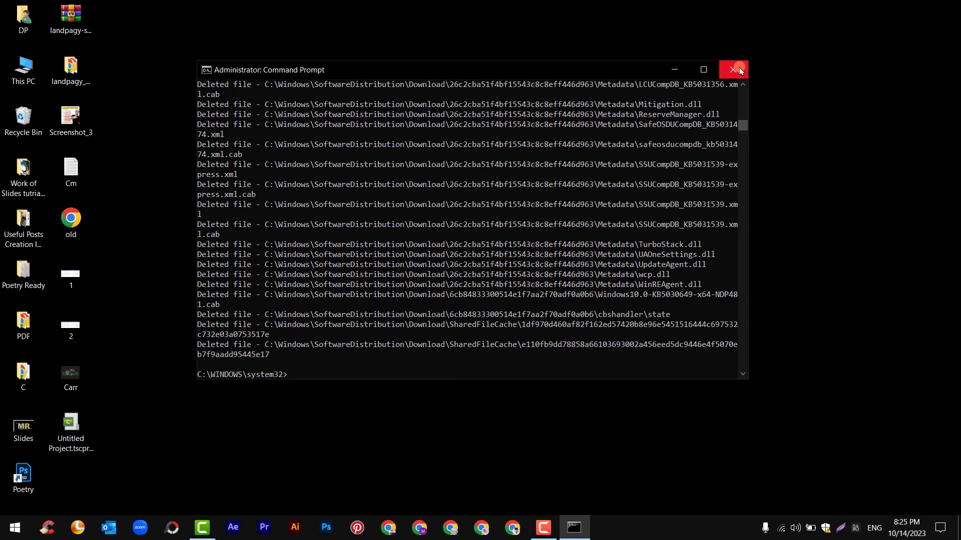
pyautogui.click(733, 69)
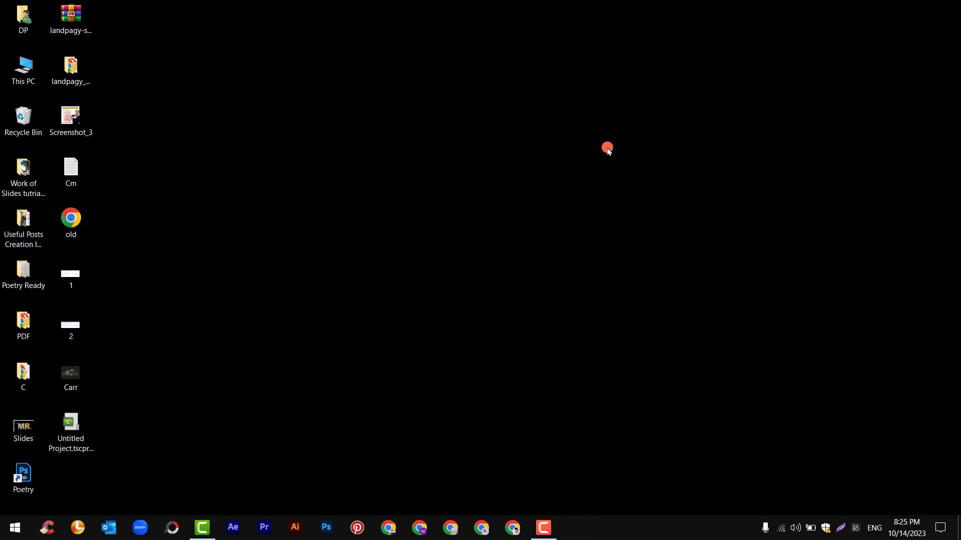